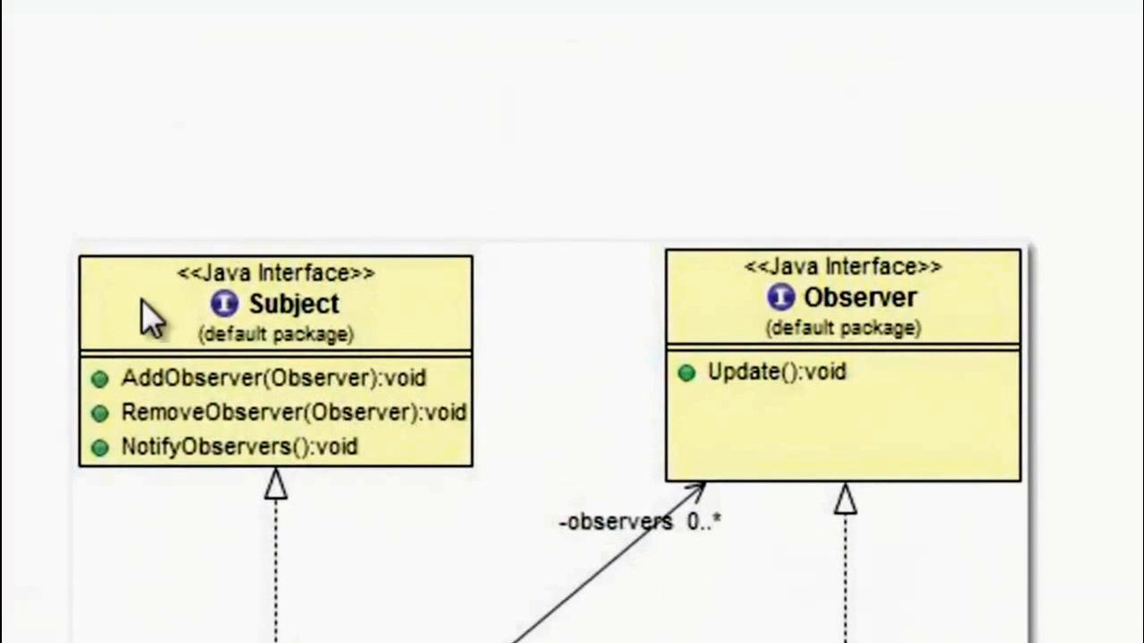
mouse_move(866, 371)
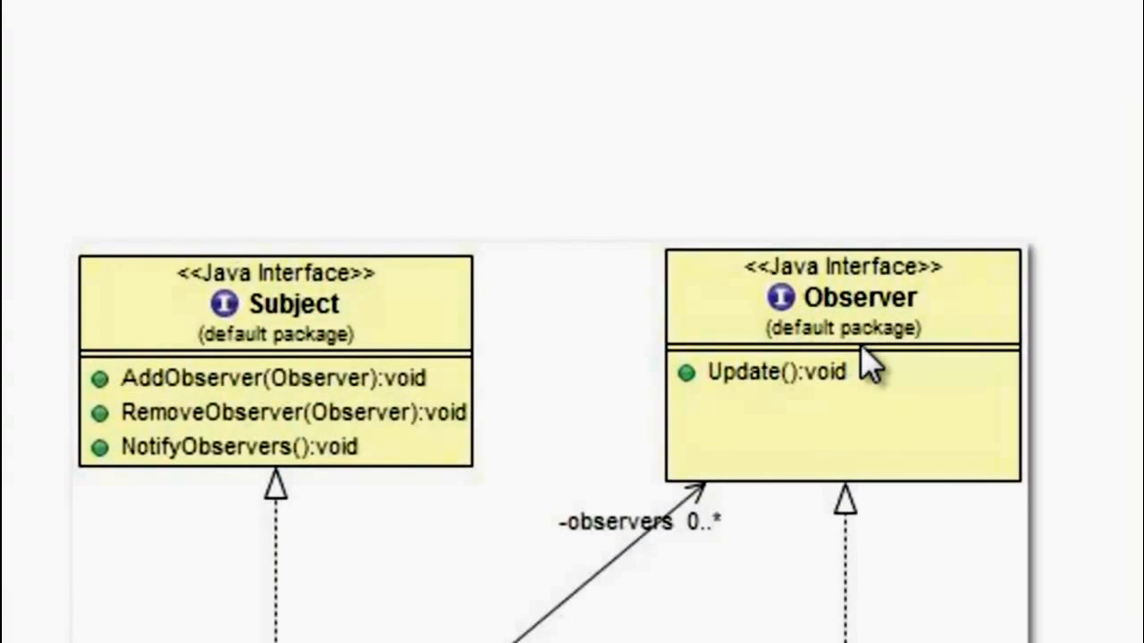
mouse_move(219, 460)
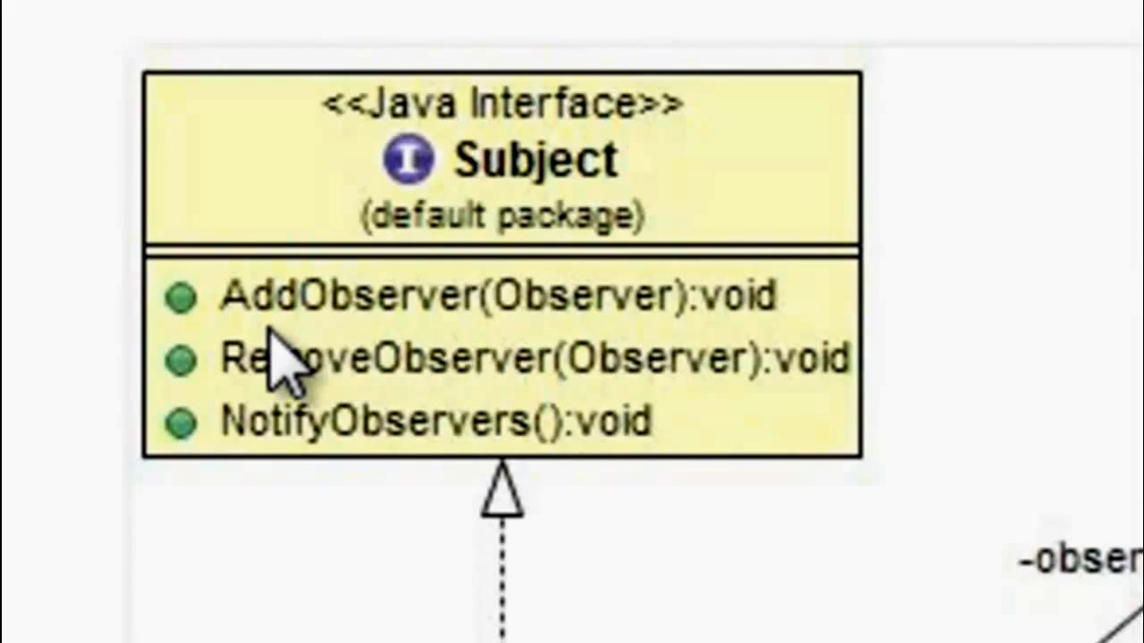
mouse_move(607, 344)
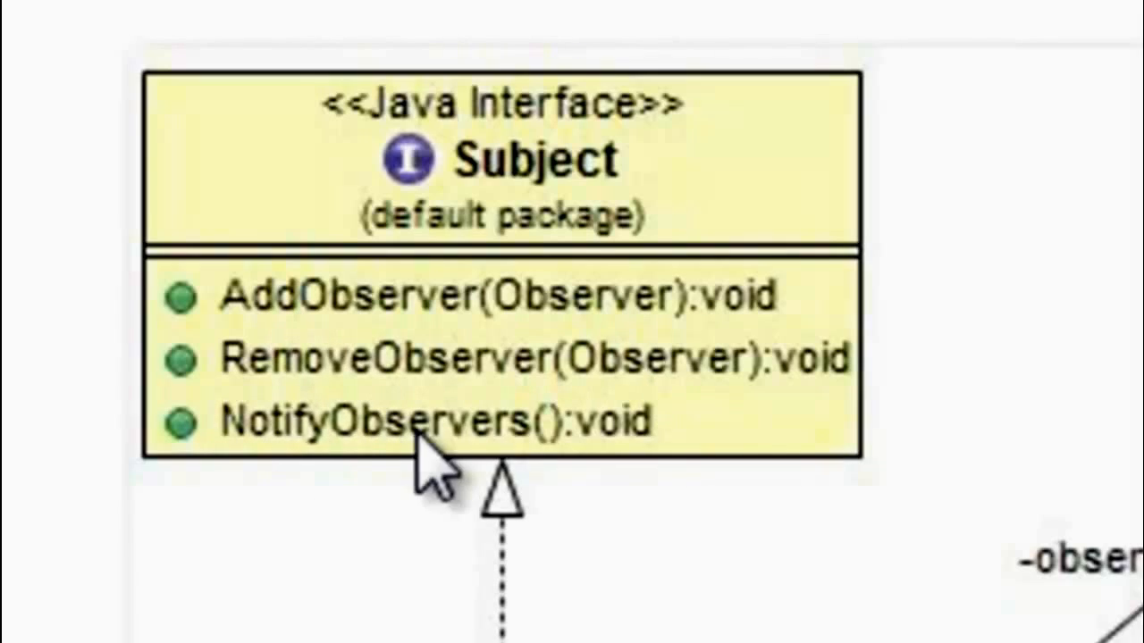
mouse_move(1019, 438)
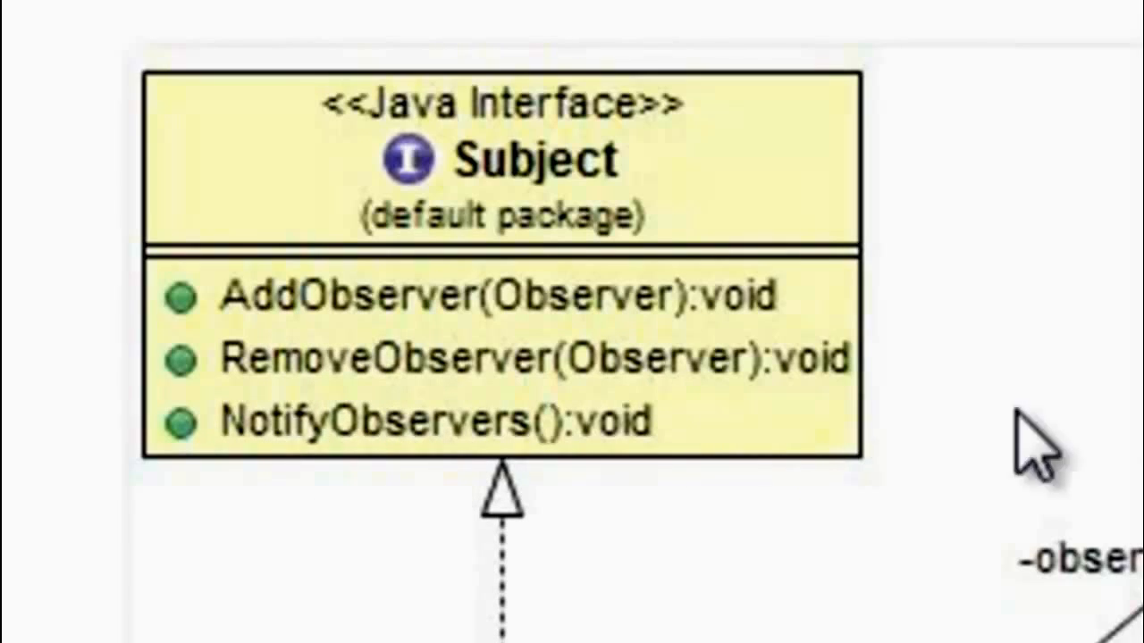
mouse_move(1028, 438)
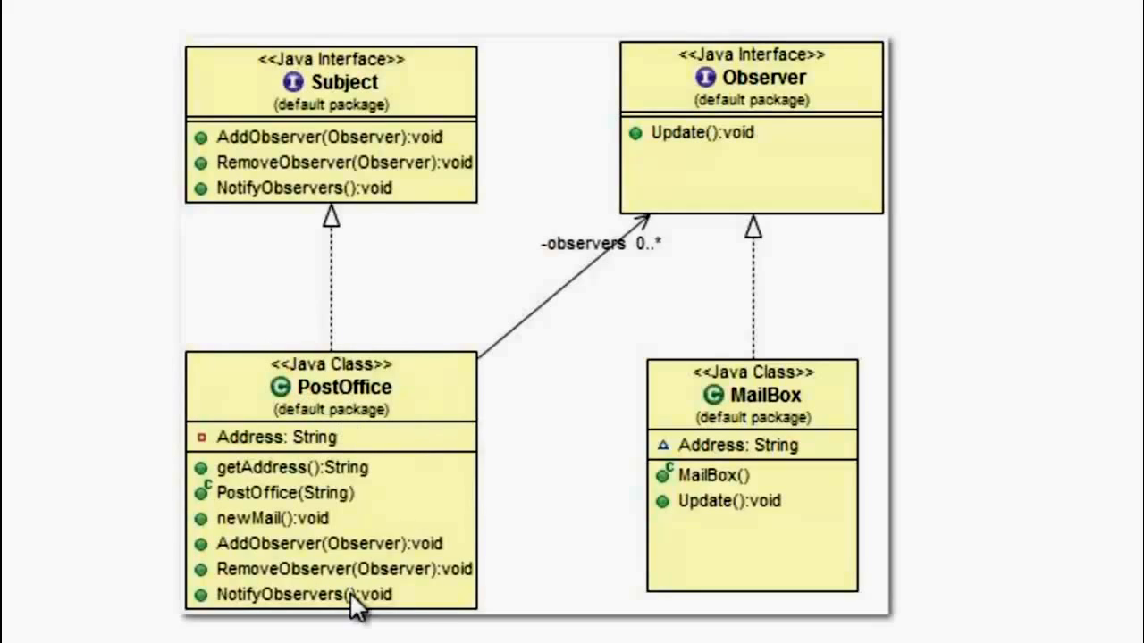
mouse_move(371, 128)
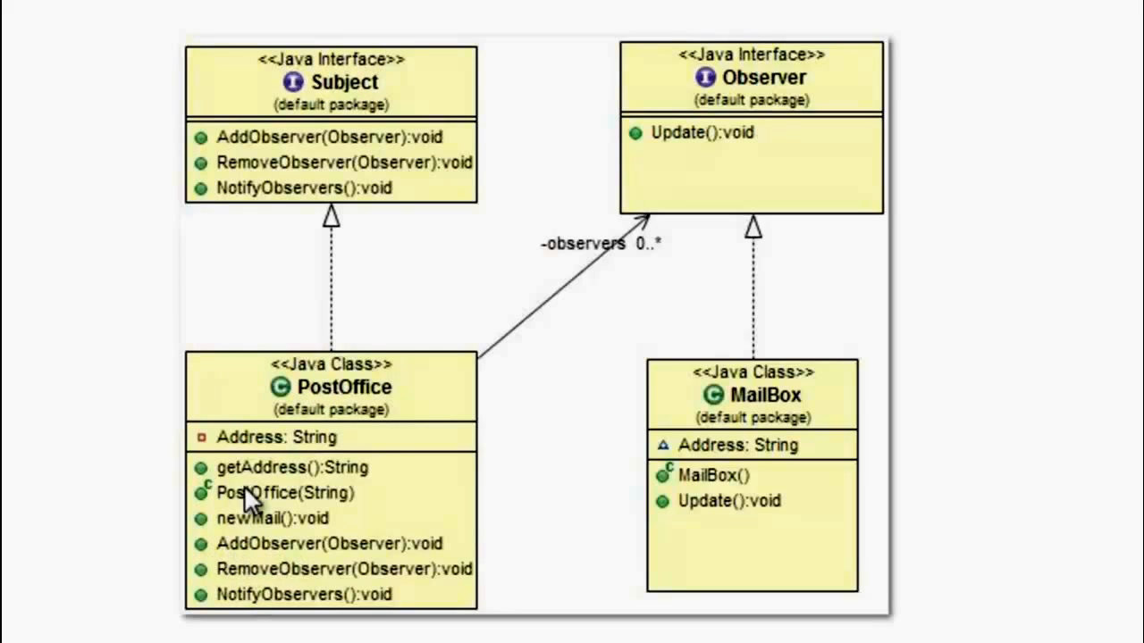
mouse_move(427, 222)
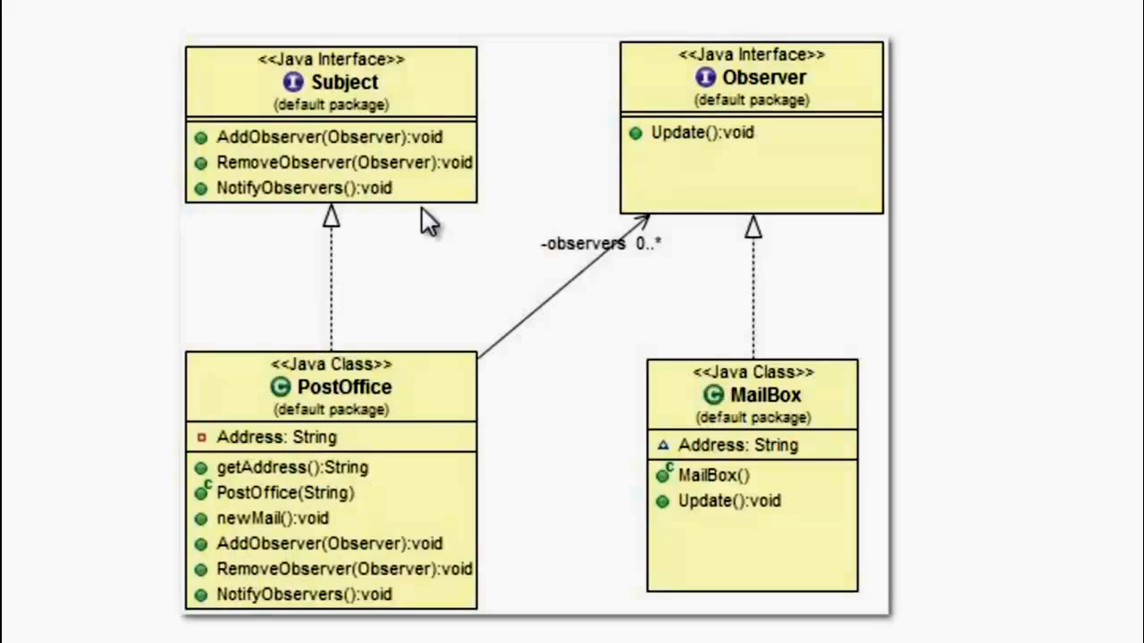
mouse_move(864, 252)
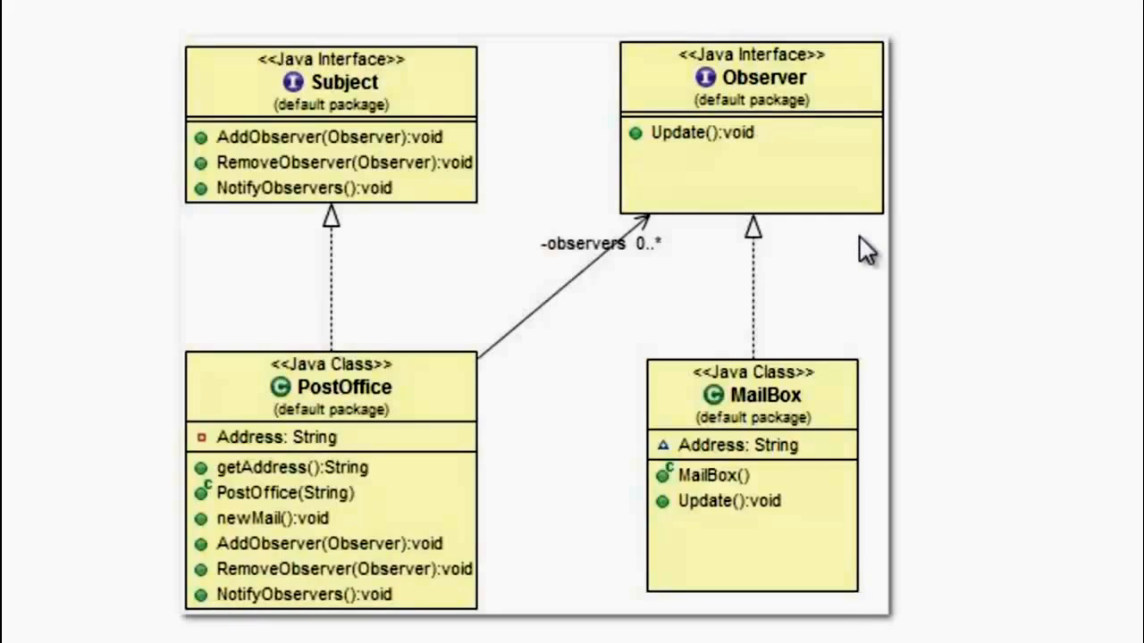
mouse_move(757, 198)
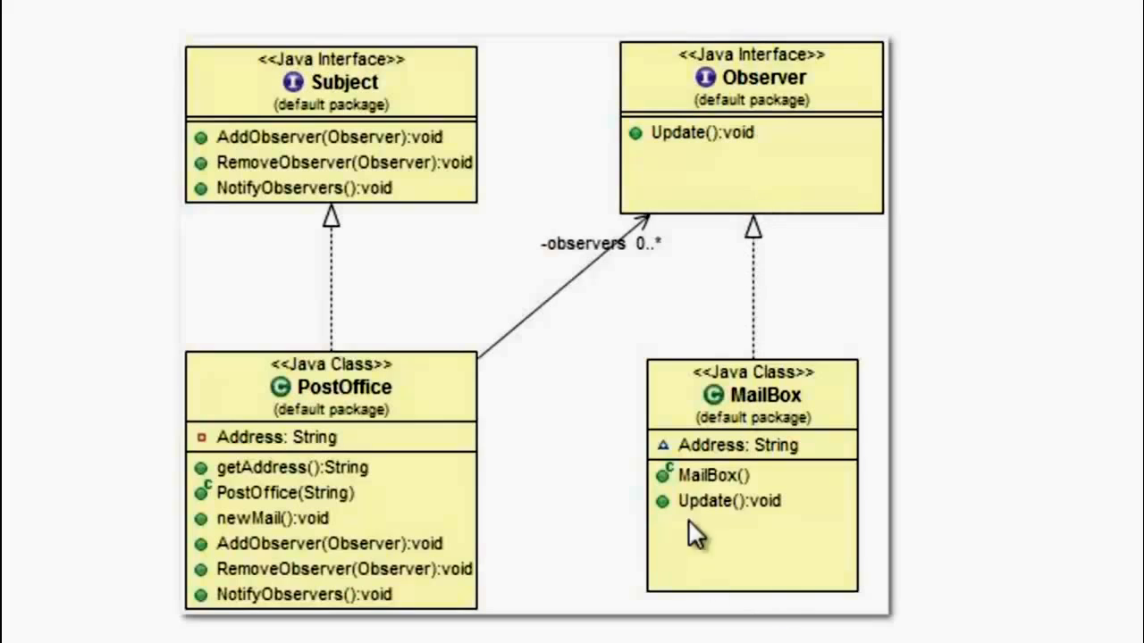
mouse_move(724, 545)
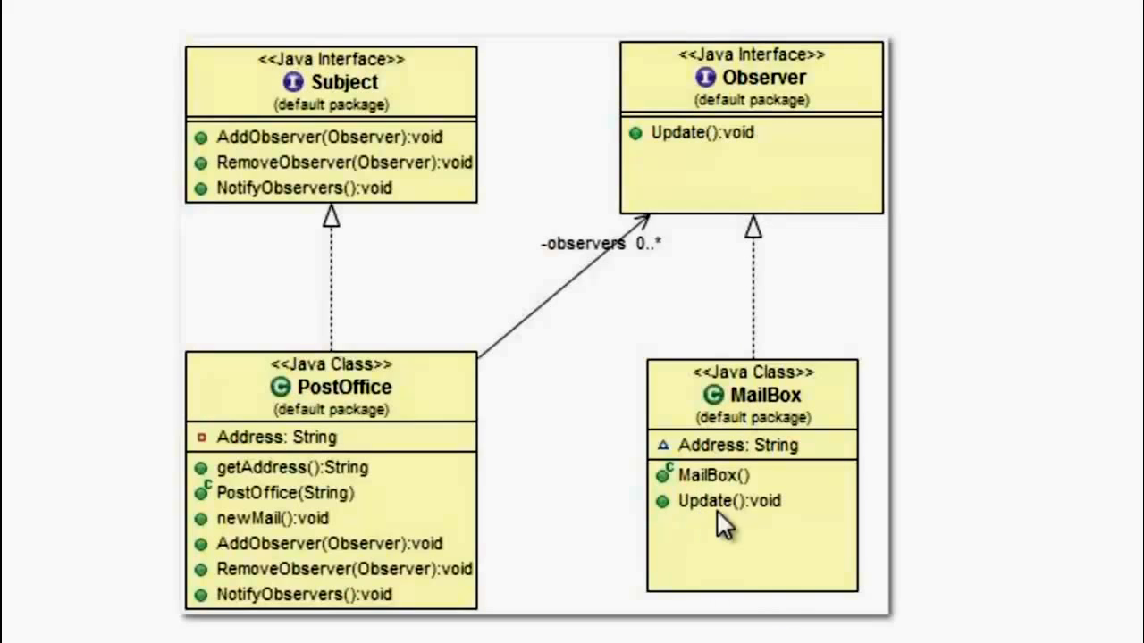
mouse_move(739, 545)
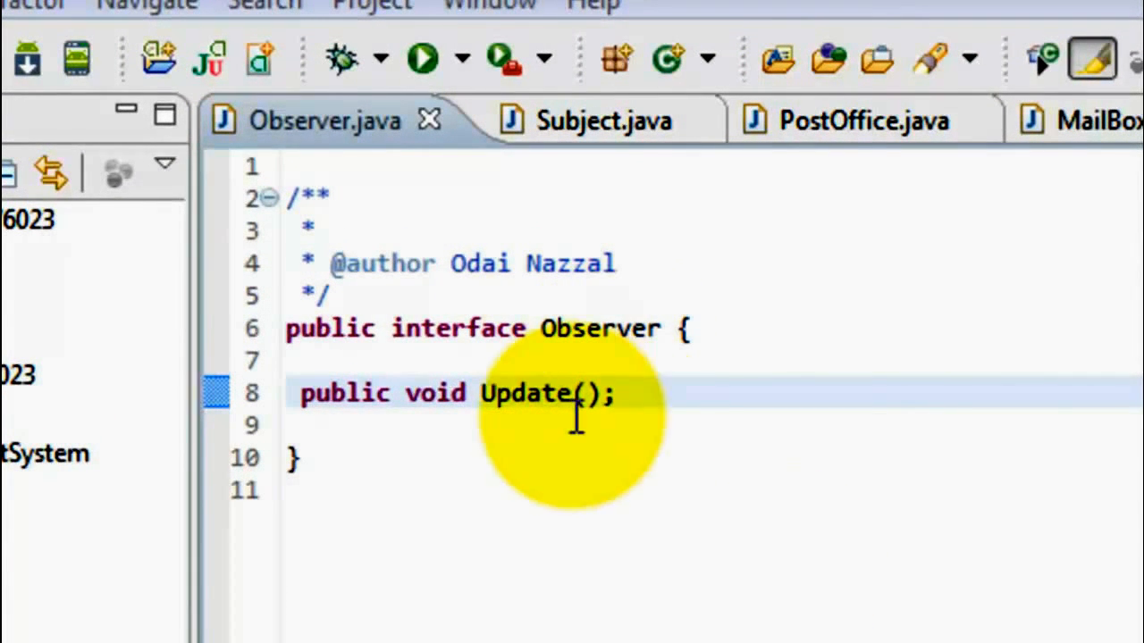
Show the Subject interface in Subject.java and highlight the Observer type it references
left_click(551, 393)
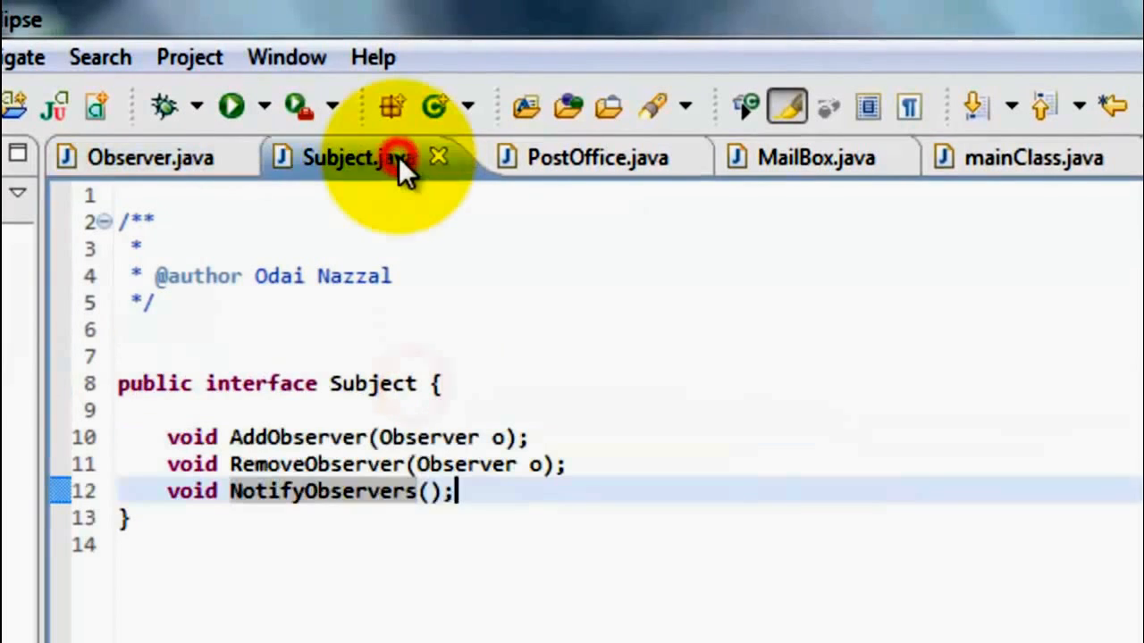
mouse_move(282, 416)
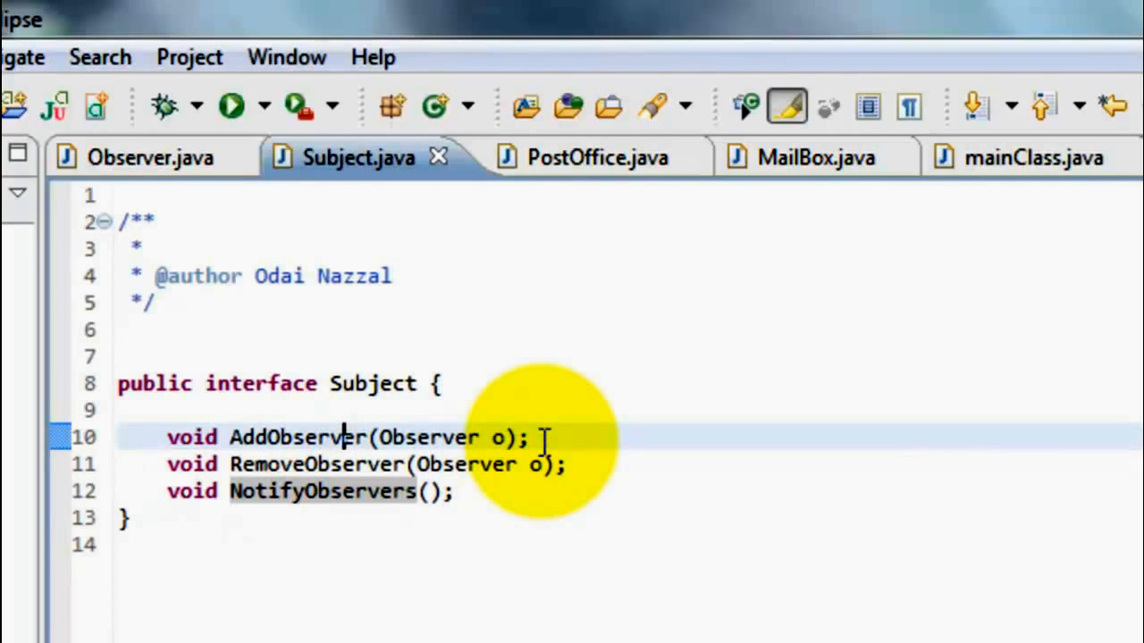
double_click(295, 438)
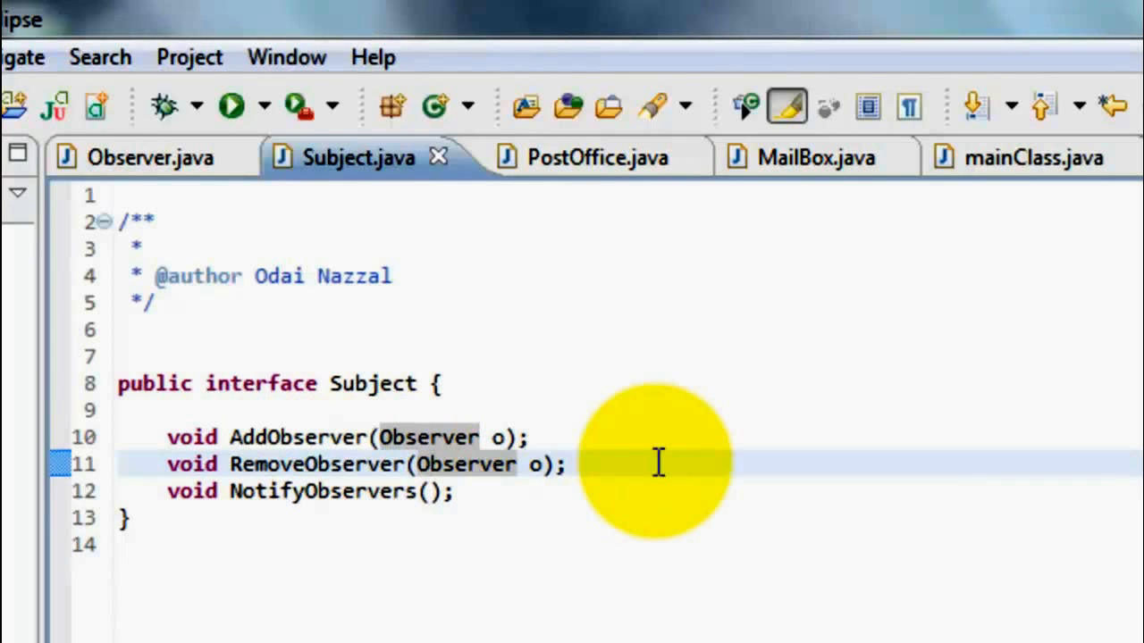
mouse_move(429, 492)
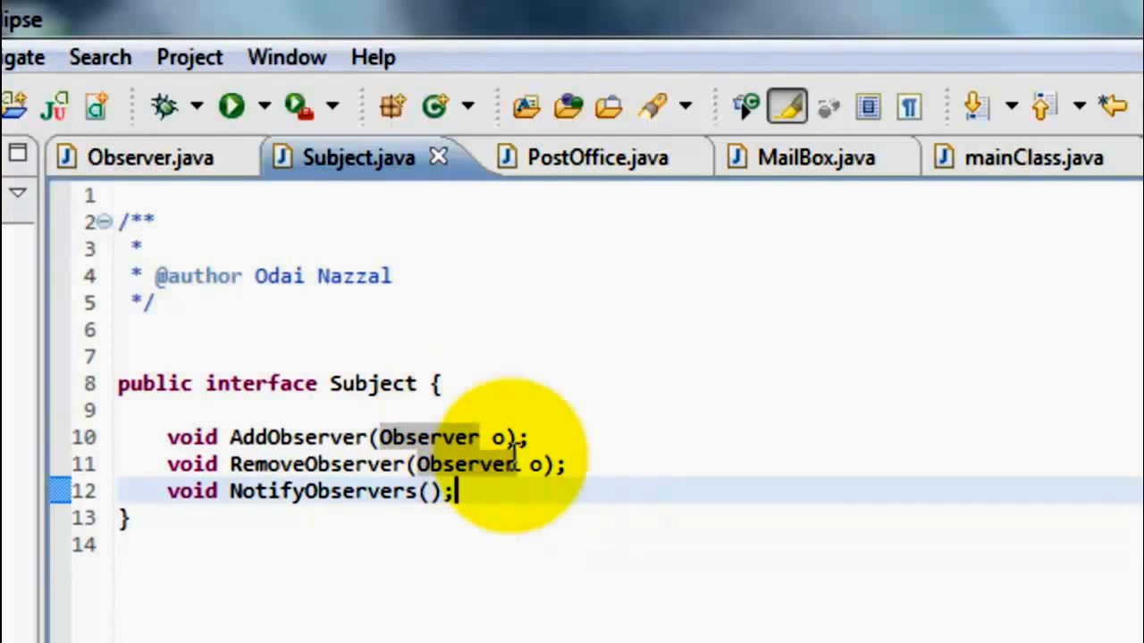
mouse_move(617, 463)
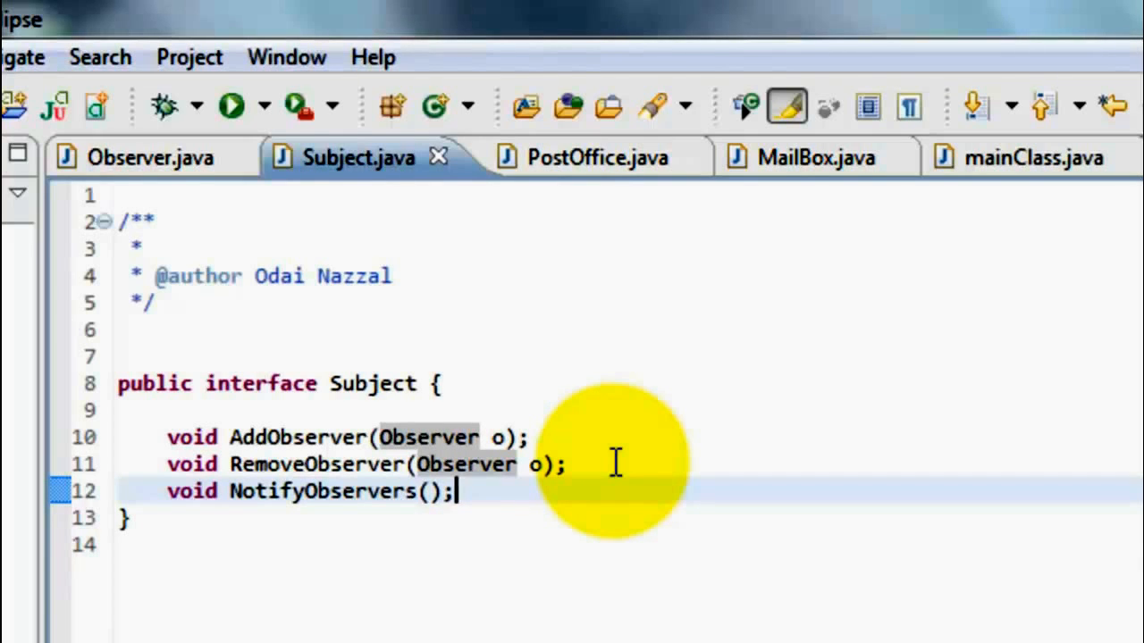
mouse_move(532, 161)
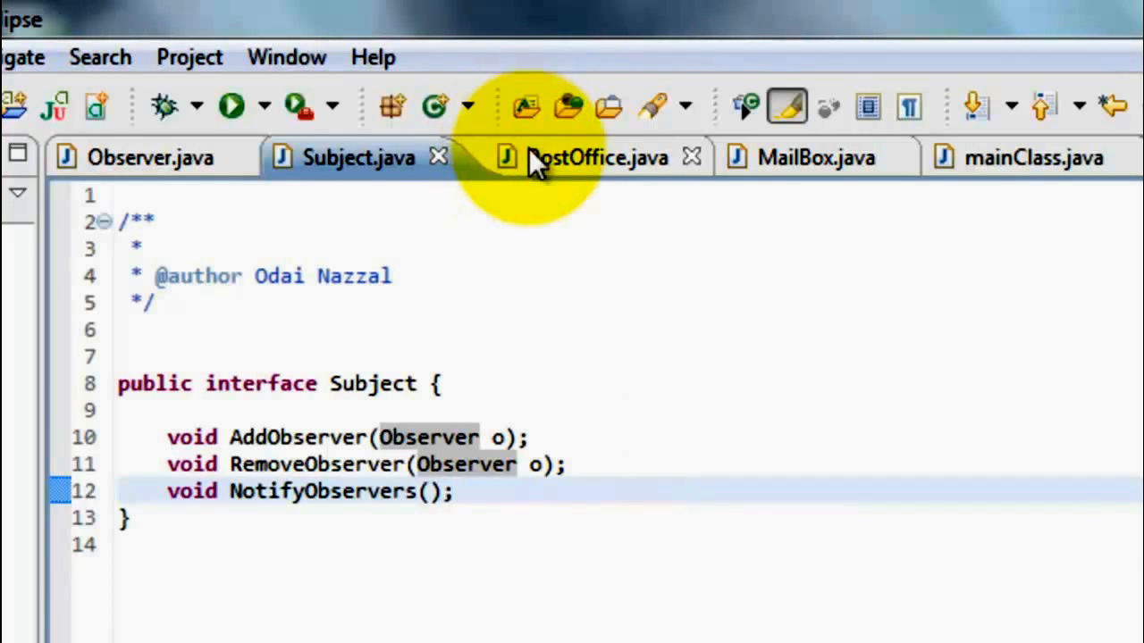
Review PostOffice.java's observers list and add/remove/notify methods, marking the newMail method
left_click(599, 158)
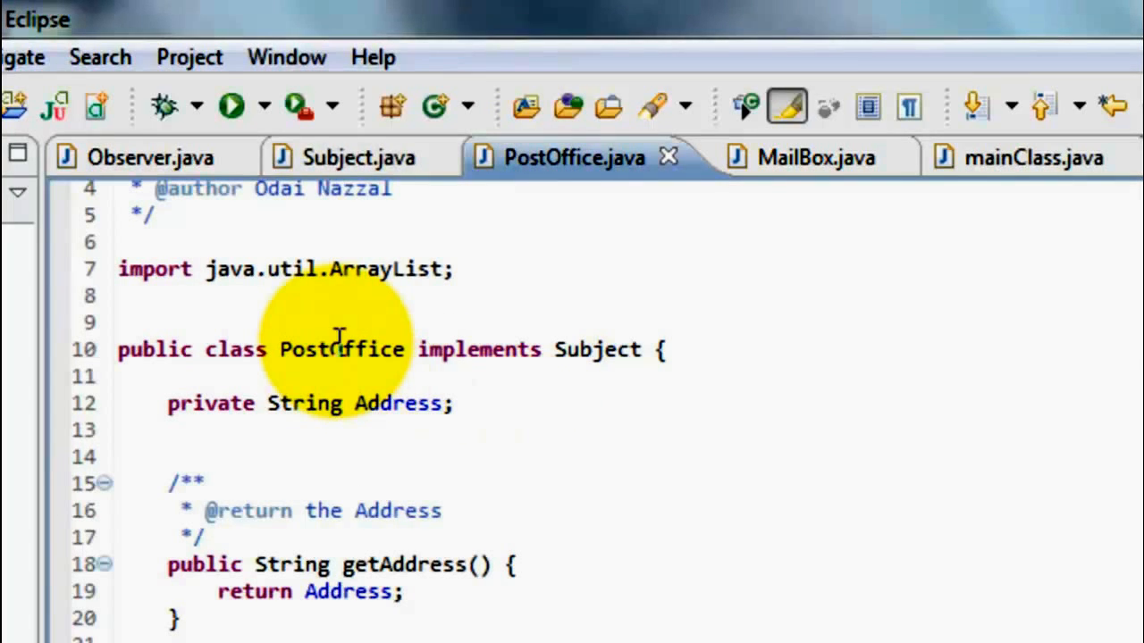
mouse_move(589, 350)
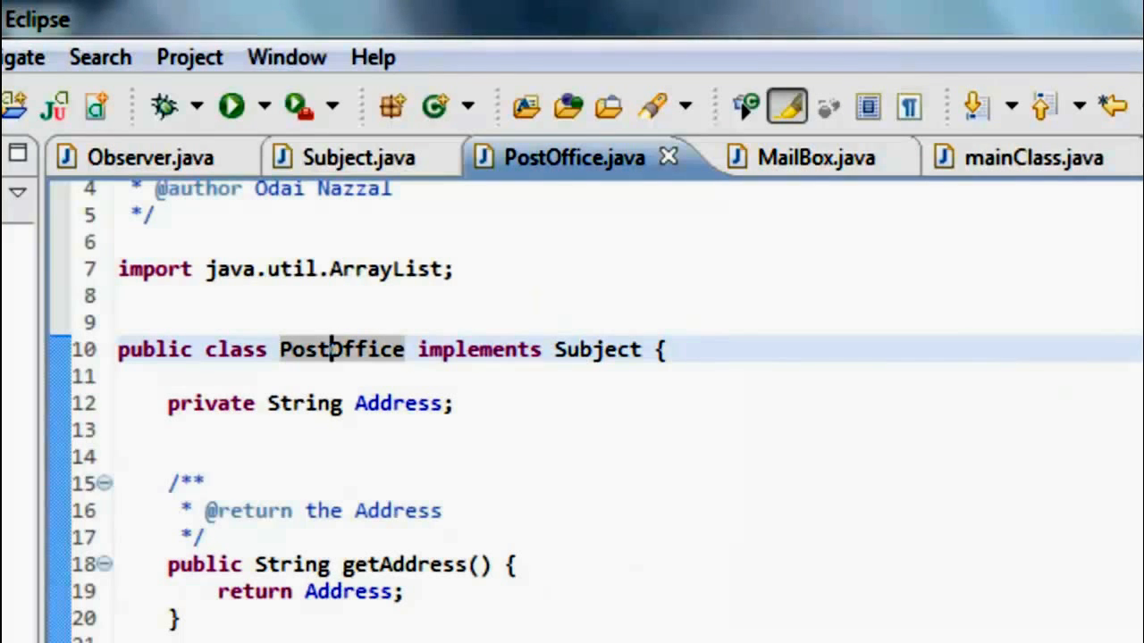
scroll("down", 3)
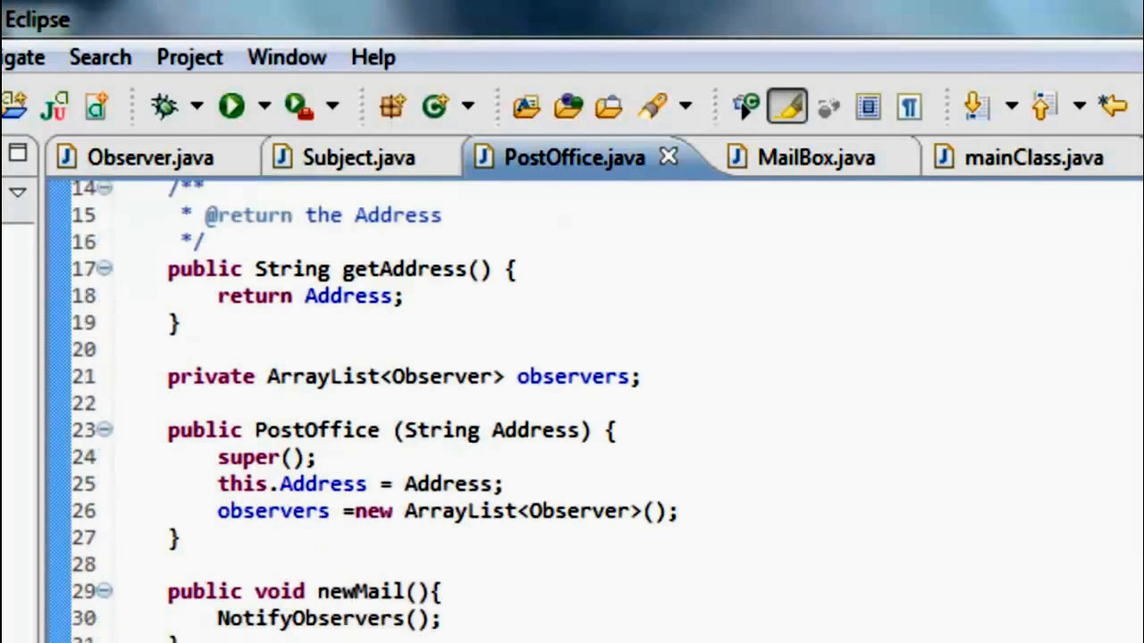
scroll("down", 3)
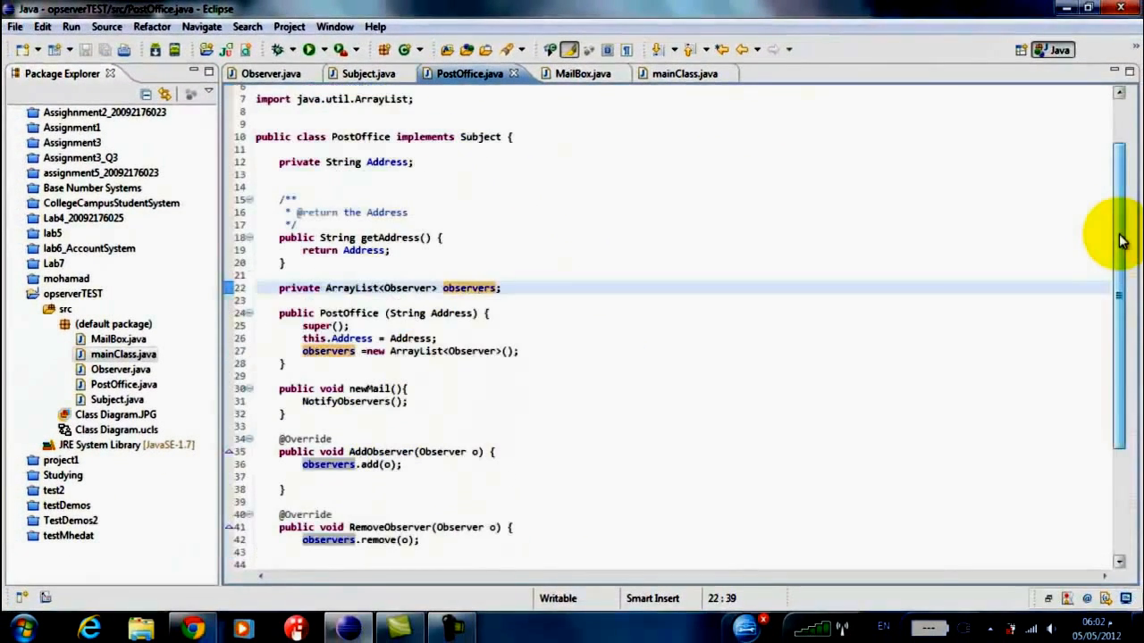
scroll("down", 3)
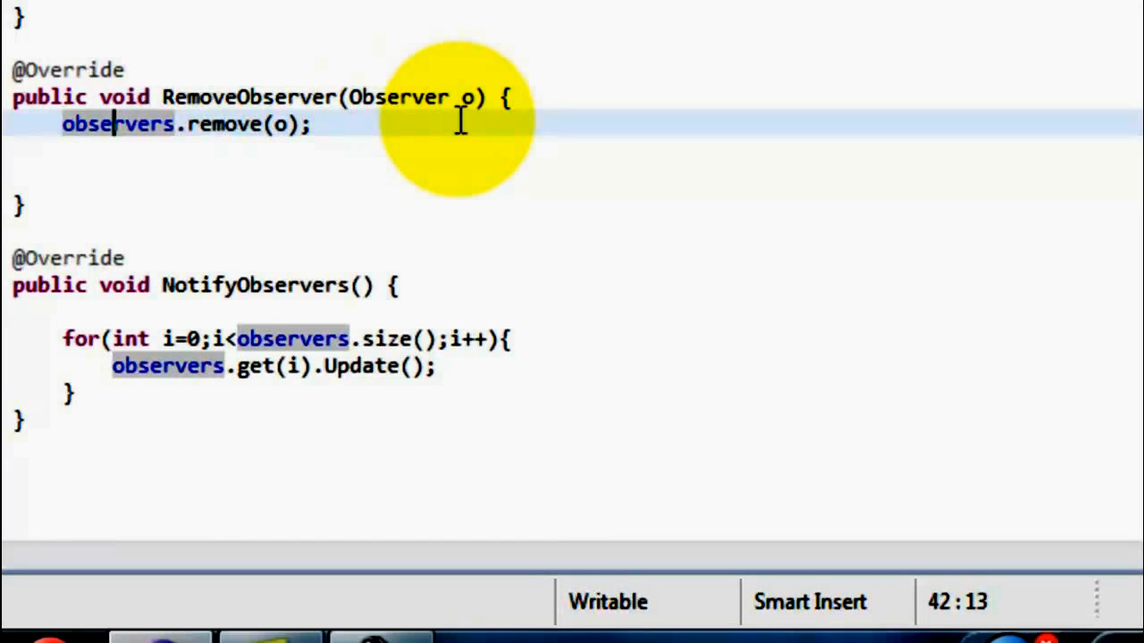
mouse_move(402, 123)
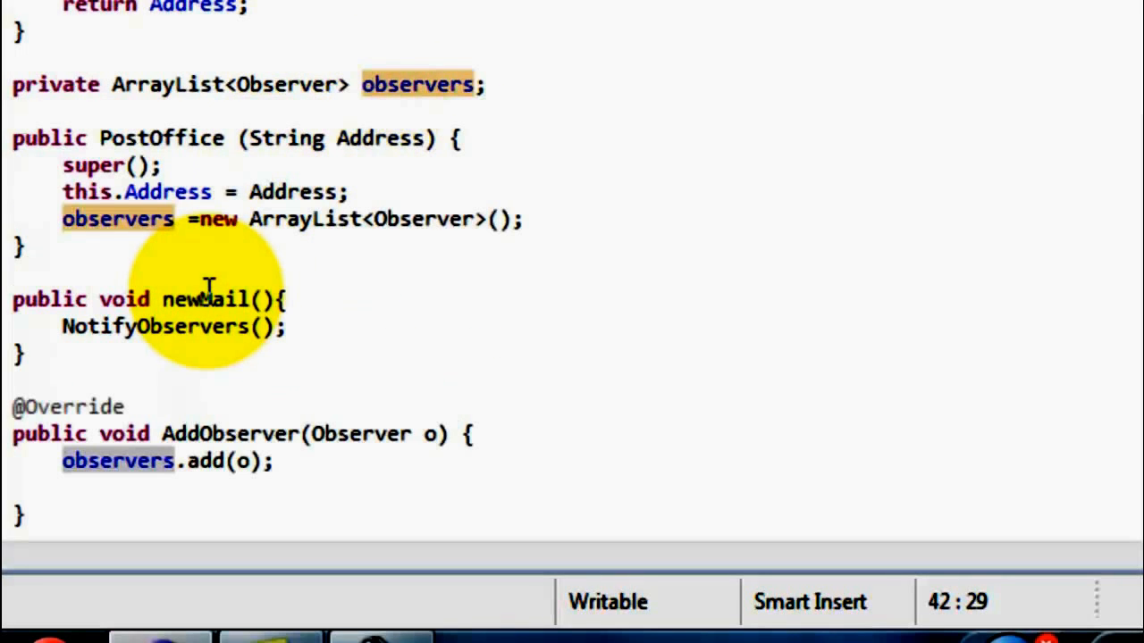
left_click(308, 297)
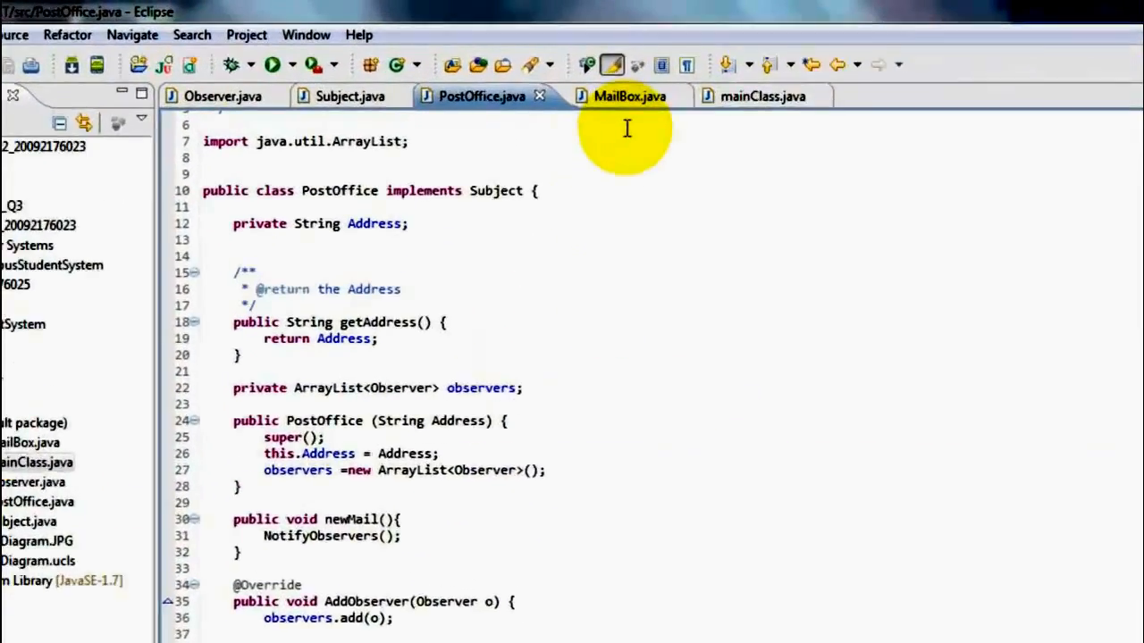
Review MailBox.java with its Update method highlighted, then move to mainClass.java
left_click(624, 96)
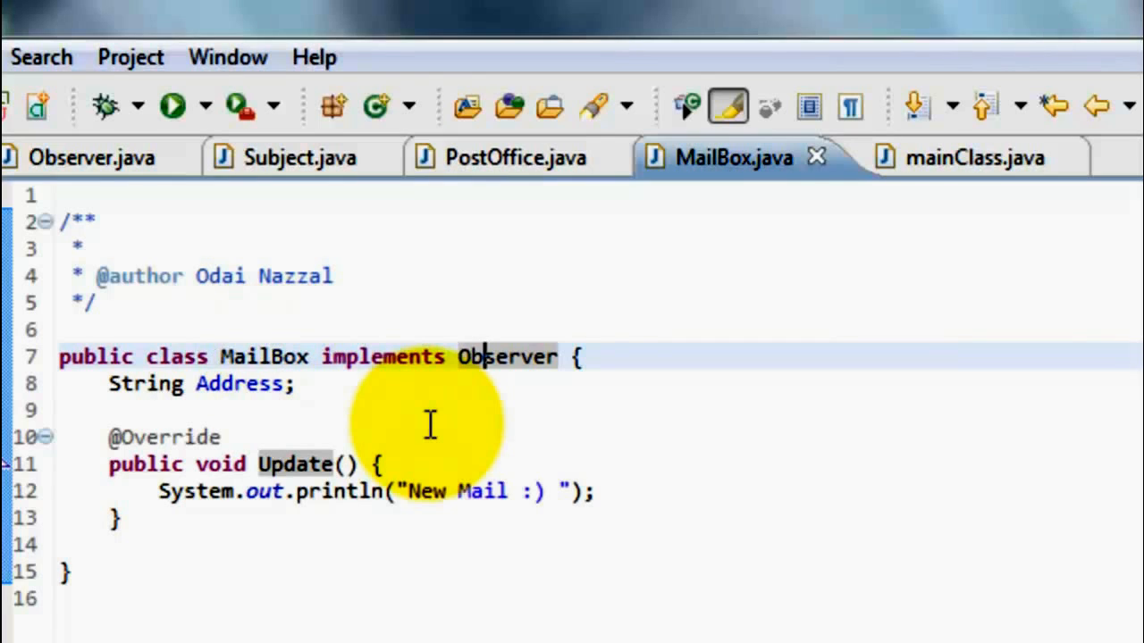
double_click(295, 464)
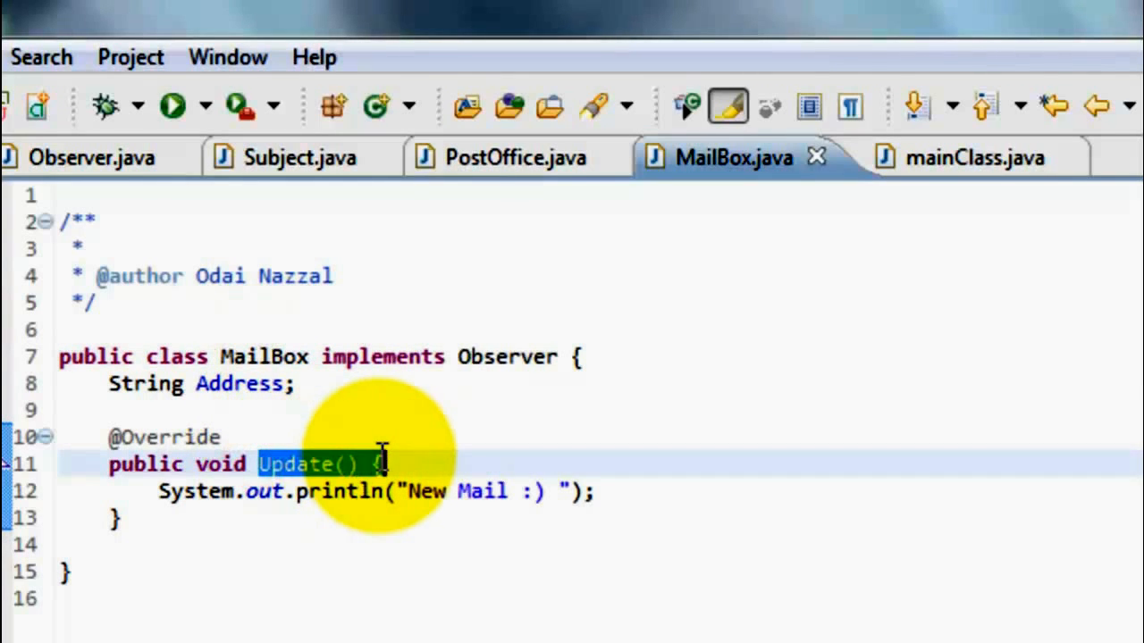
left_click(974, 158)
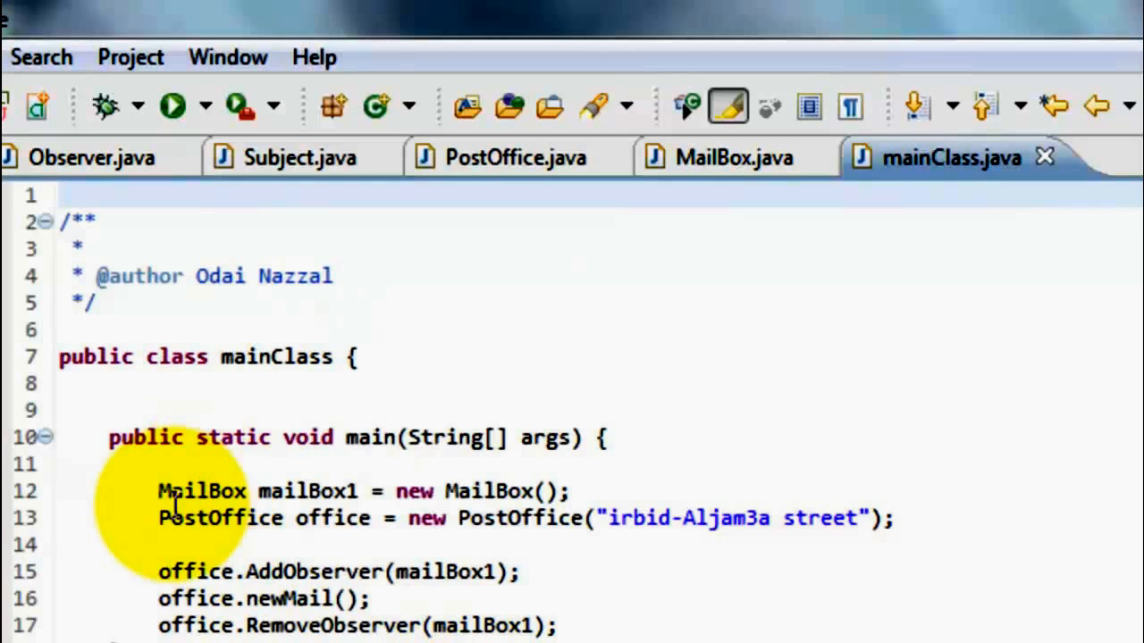
double_click(198, 491)
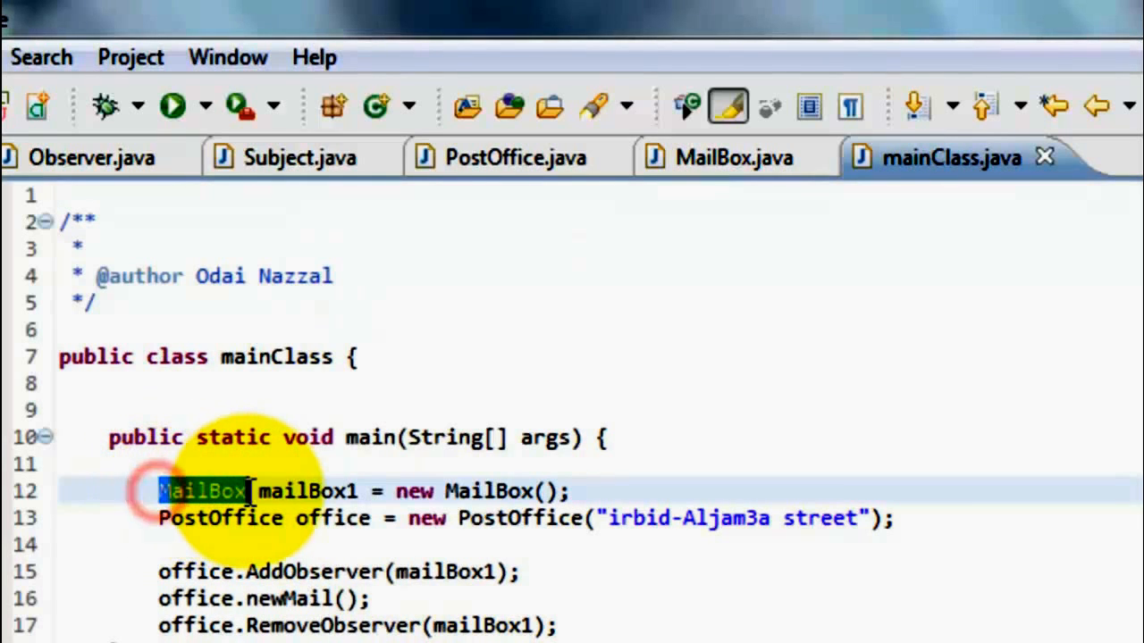
left_click(214, 492)
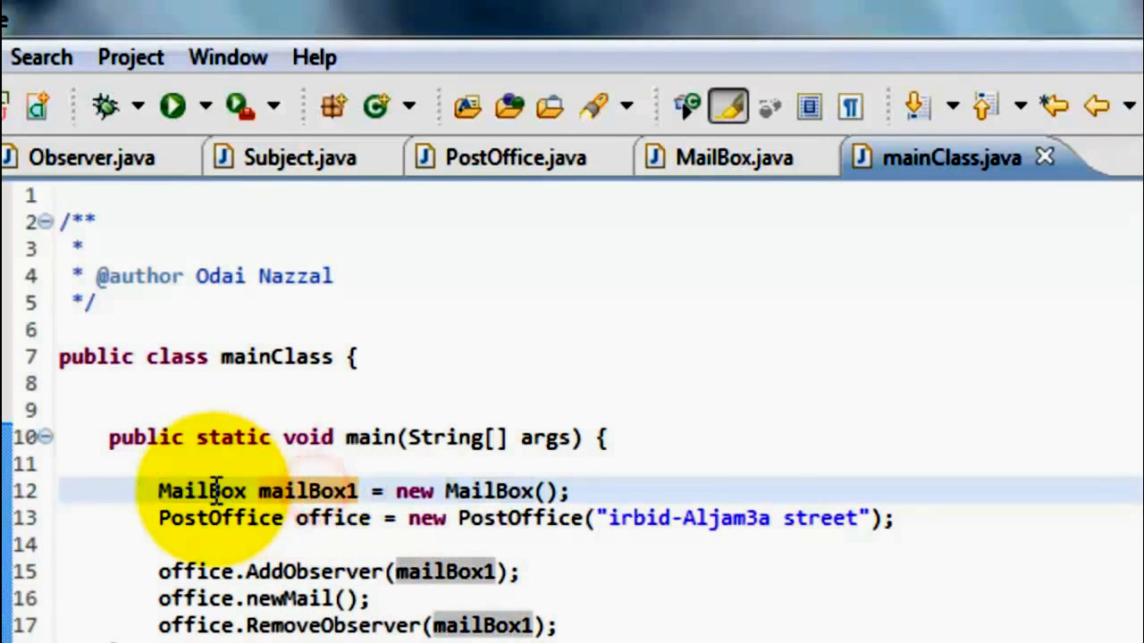
double_click(304, 491)
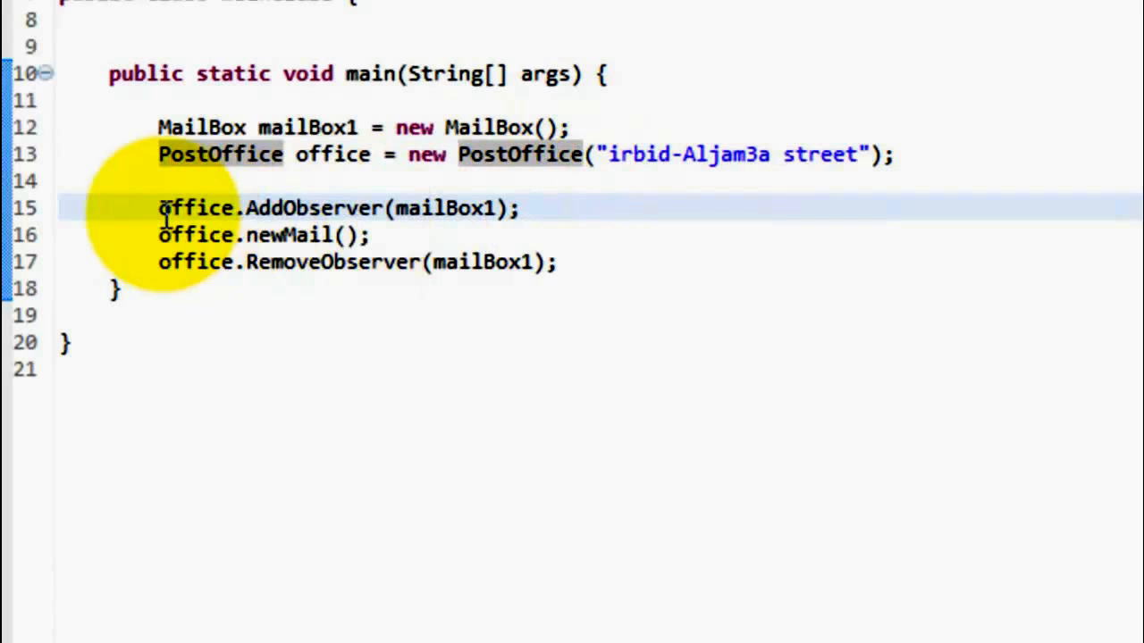
double_click(197, 208)
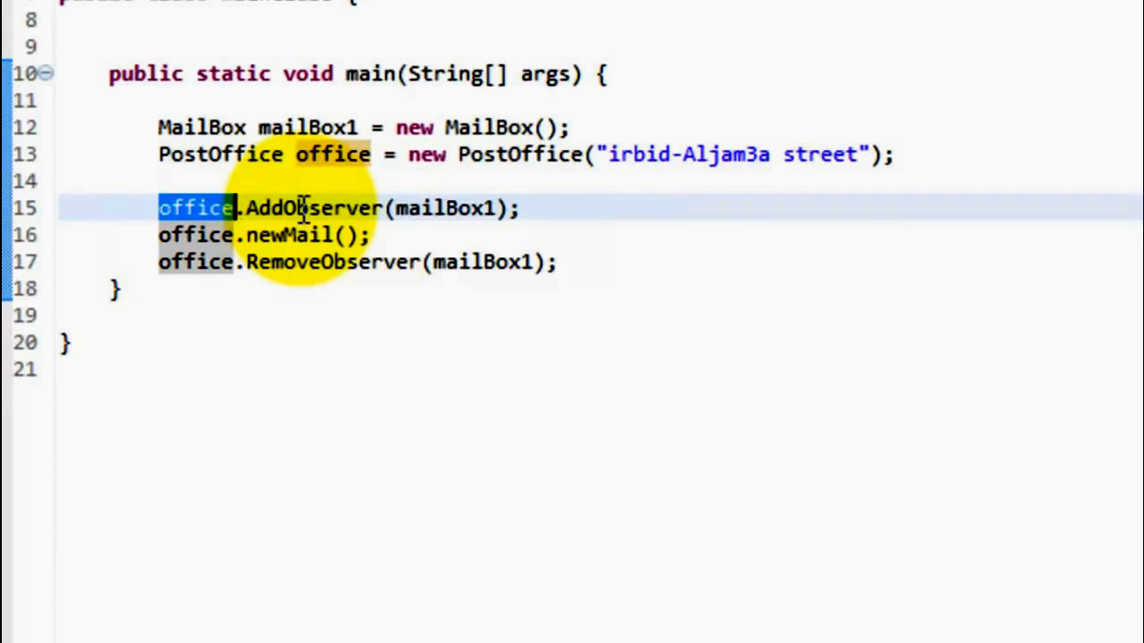
double_click(451, 207)
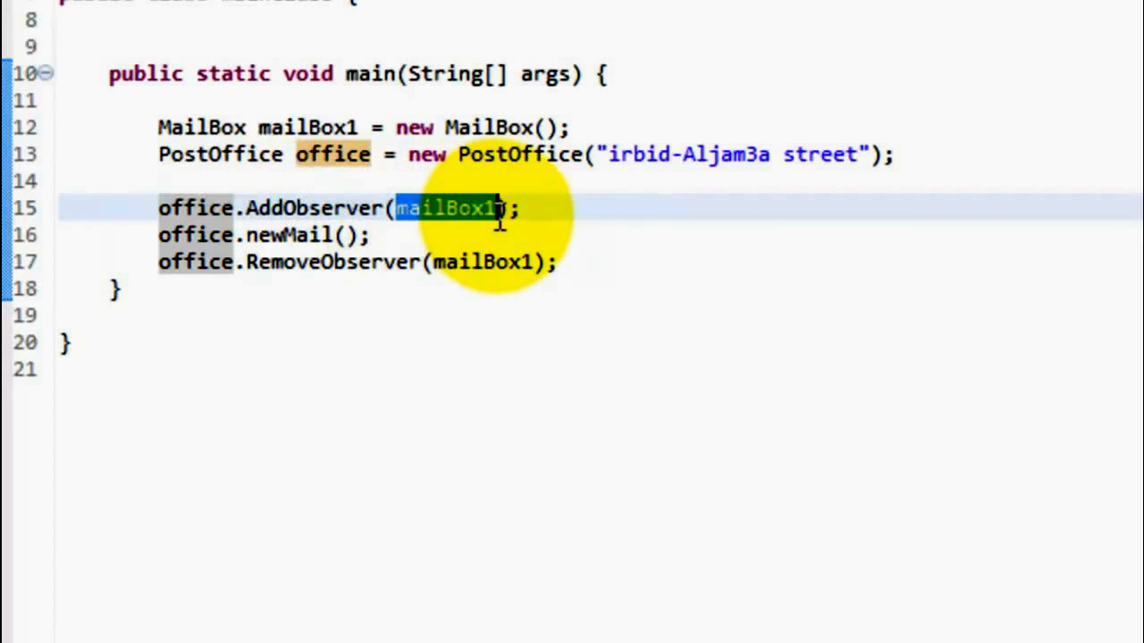